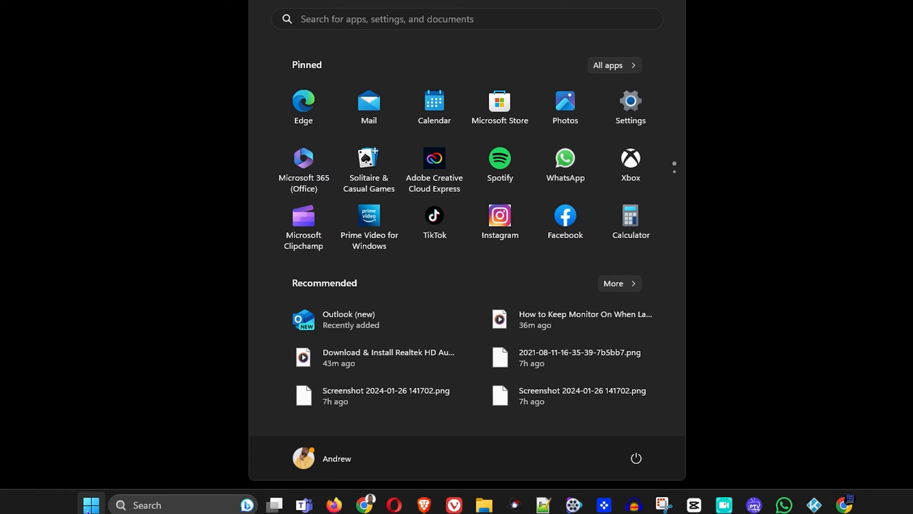
{"action": "mouse_move", "coordinate": [298, 127]}
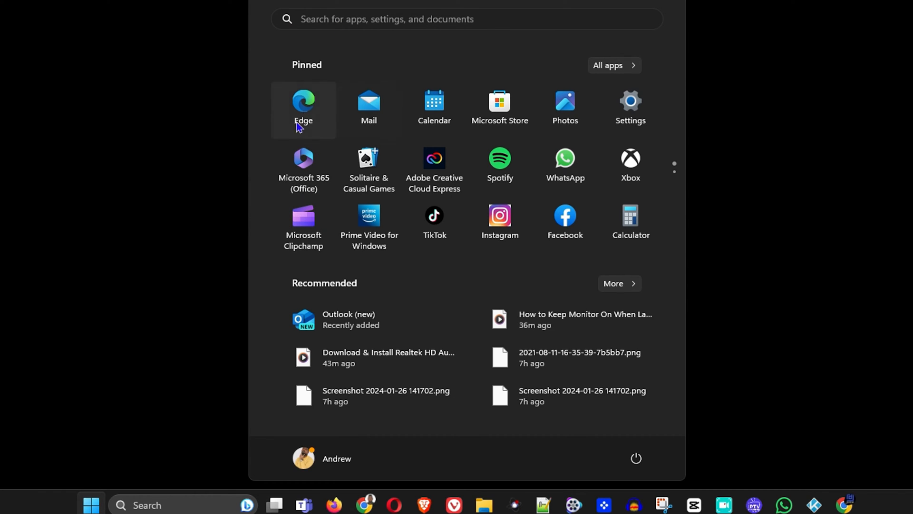
{"action": "mouse_move", "coordinate": [400, 25]}
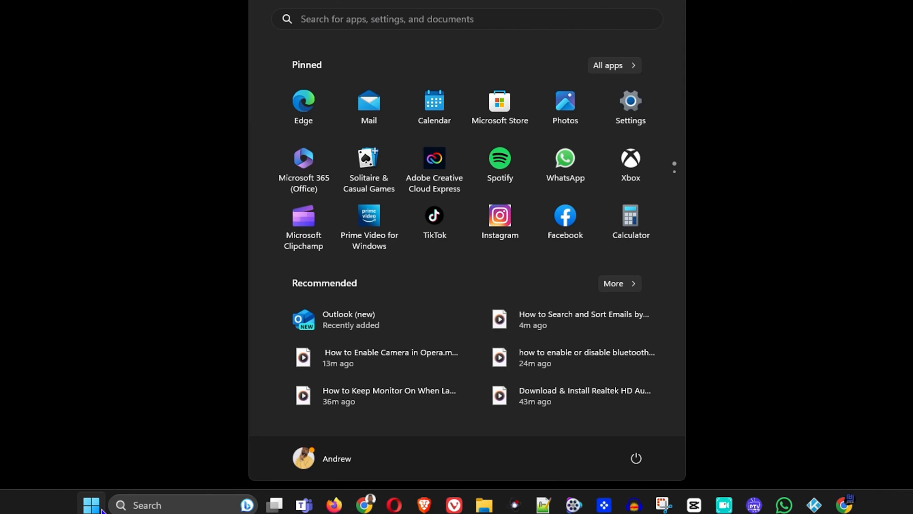
Launch Microsoft Edge from a Start menu search for 'edge' and open its Settings
{"action": "type", "text": "edge"}
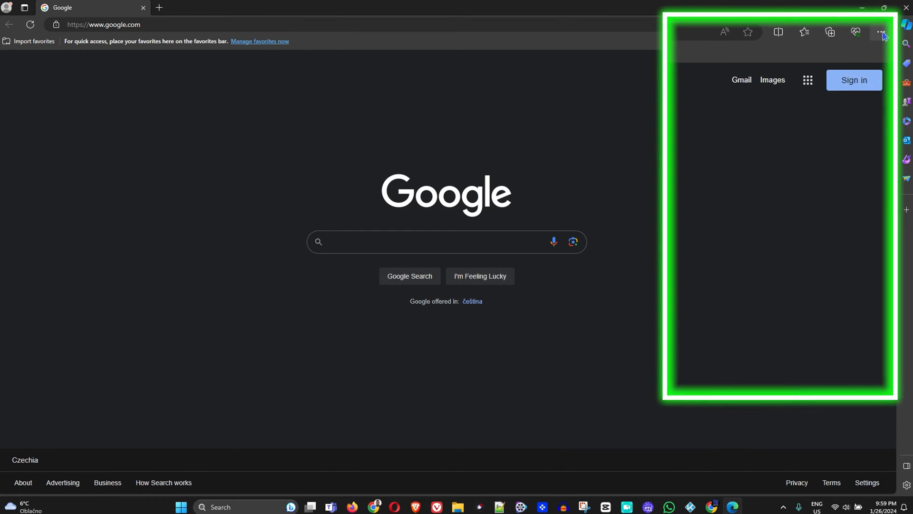
{"action": "left_click", "coordinate": [879, 33]}
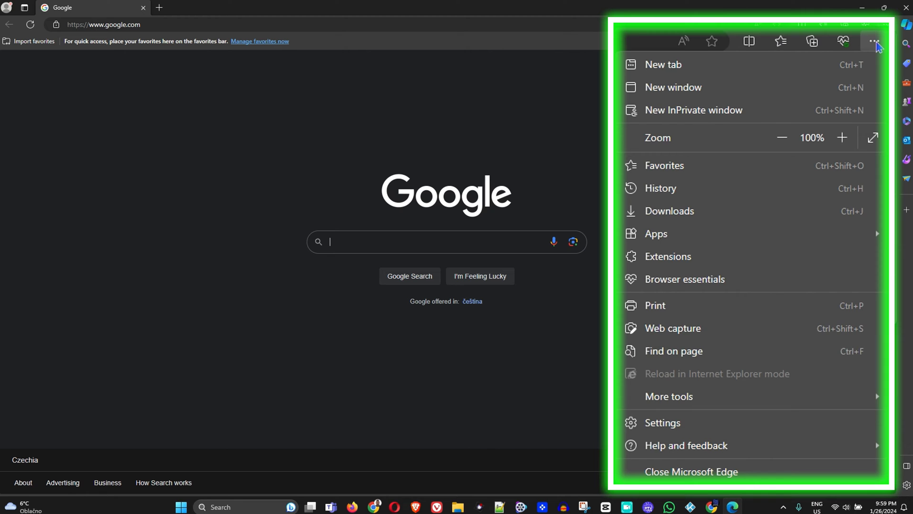
{"action": "left_click", "coordinate": [662, 422]}
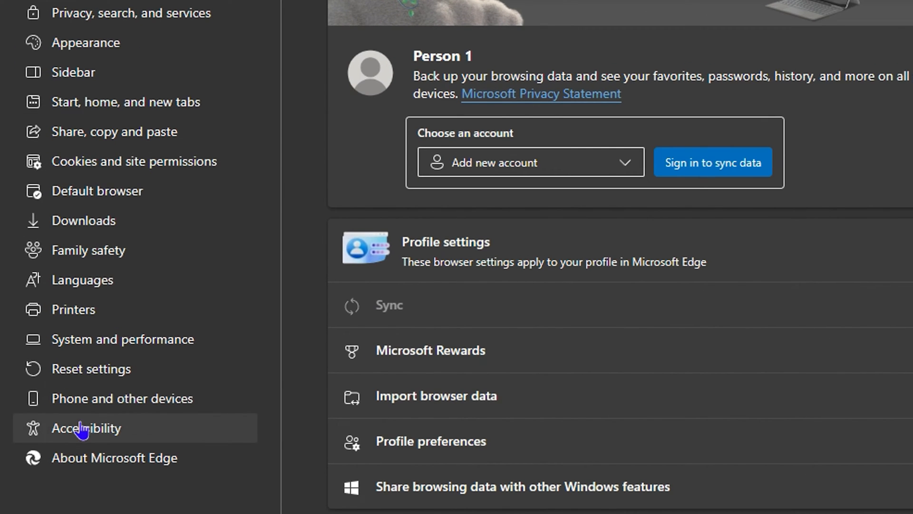
Go to the Accessibility section of Edge Settings to see the keyboard options
{"action": "left_click", "coordinate": [86, 428]}
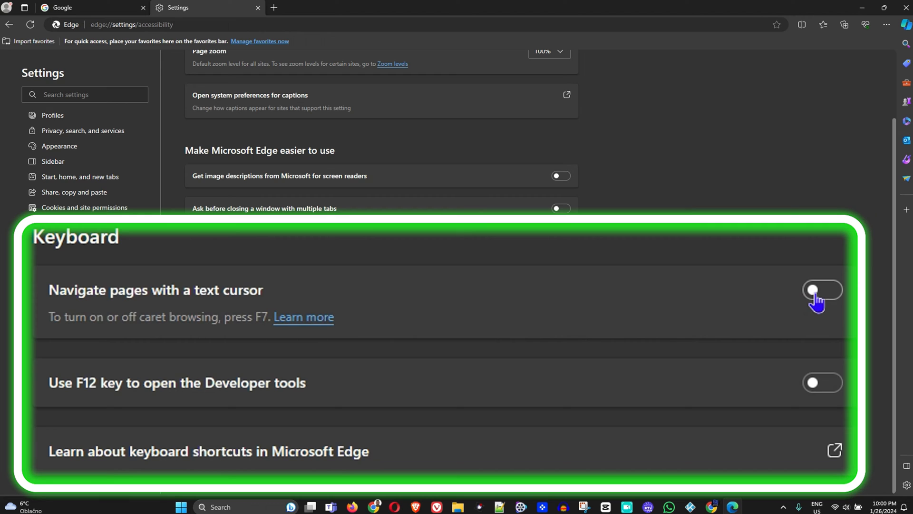
{"action": "left_click", "coordinate": [822, 289]}
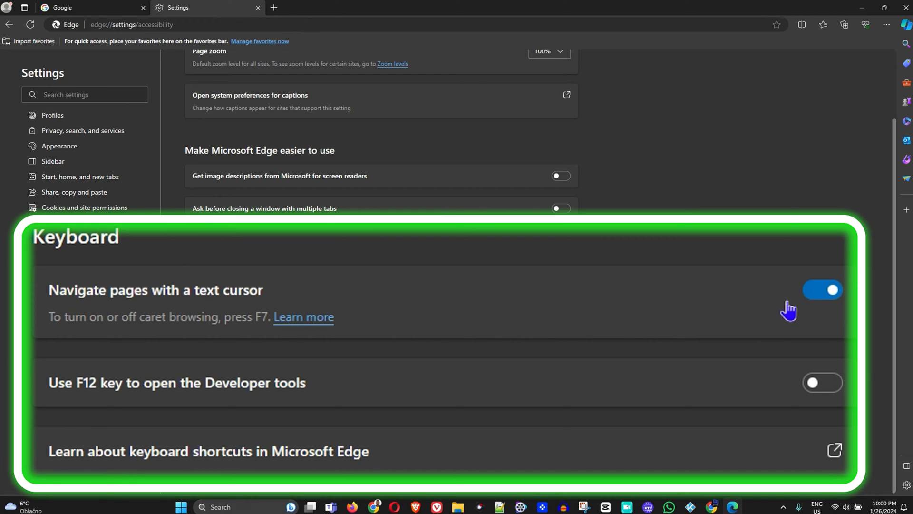
{"action": "left_click", "coordinate": [822, 290]}
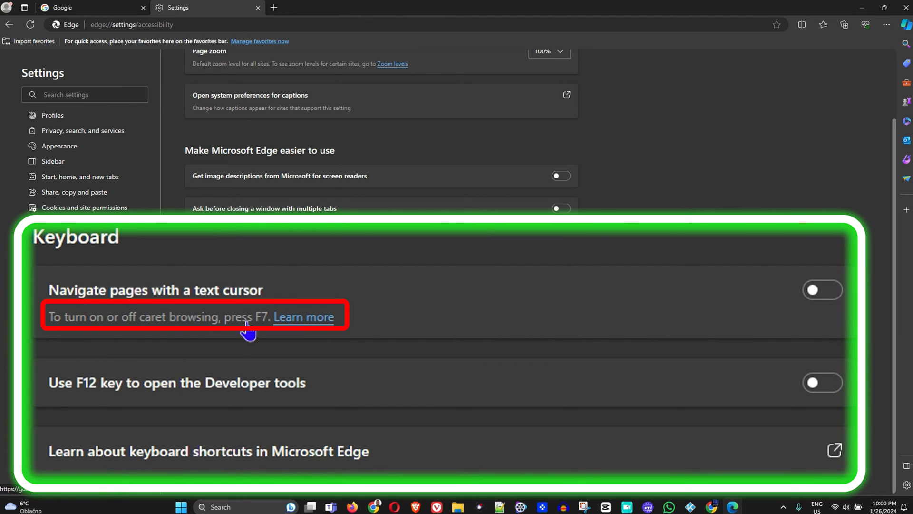
{"action": "mouse_move", "coordinate": [90, 338]}
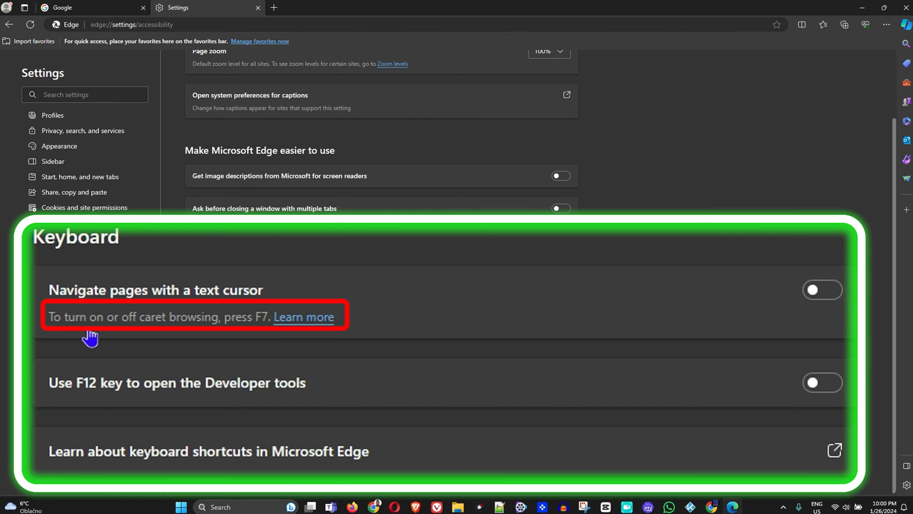
{"action": "mouse_move", "coordinate": [94, 335]}
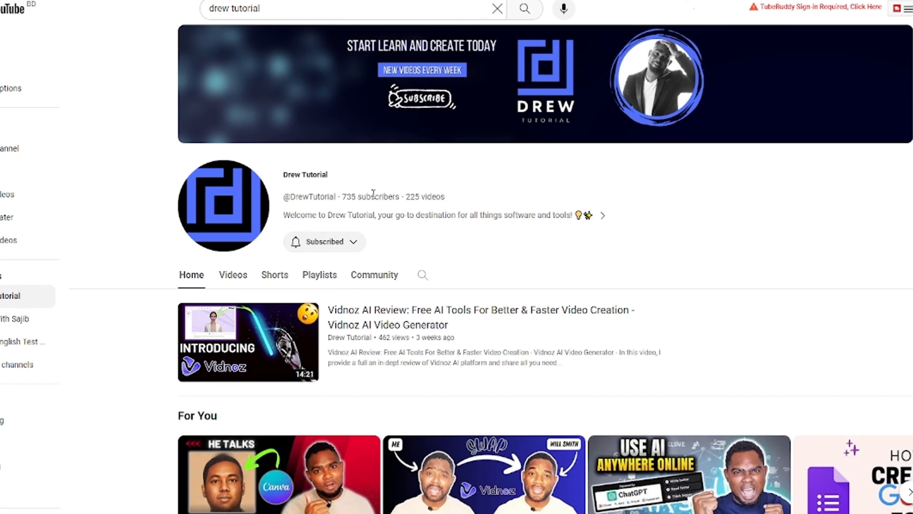
Scroll through the Drew Tutorial channel's uploaded videos on the Videos tab
{"action": "scroll", "scroll_direction": "down", "scroll_amount": 3}
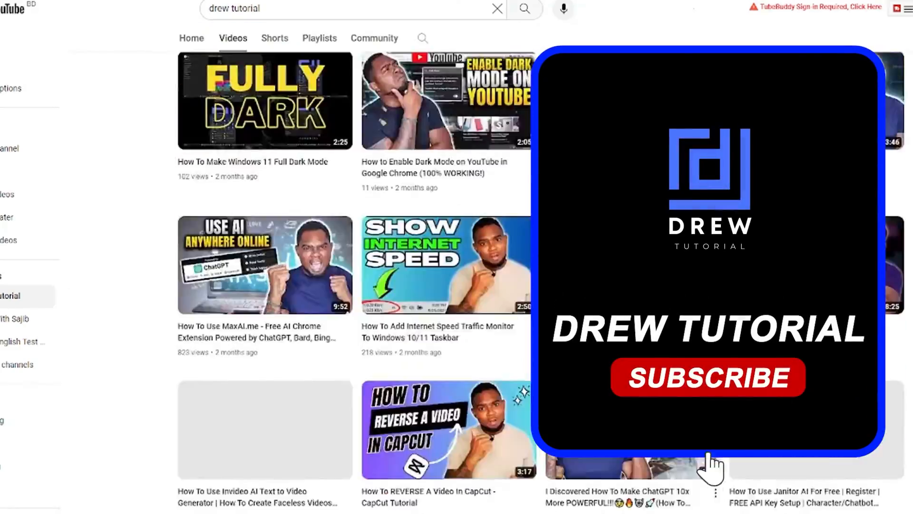
{"action": "left_click", "coordinate": [707, 377]}
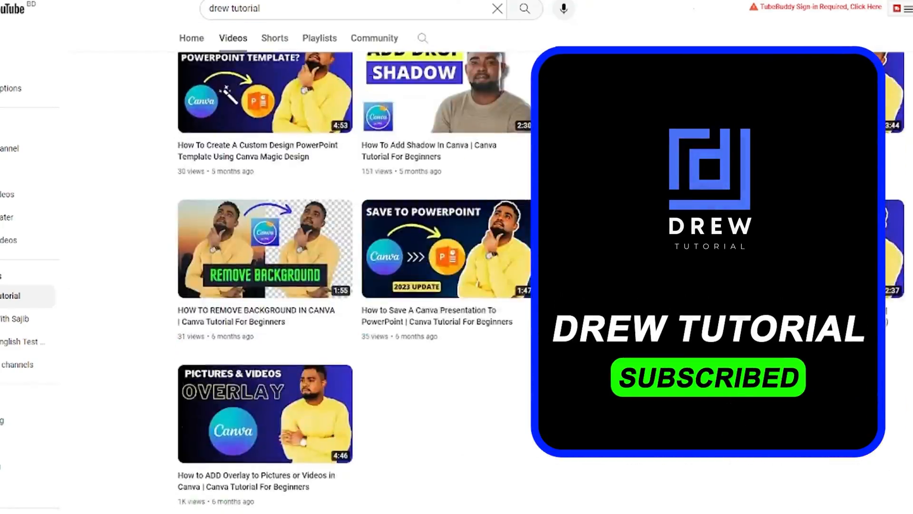